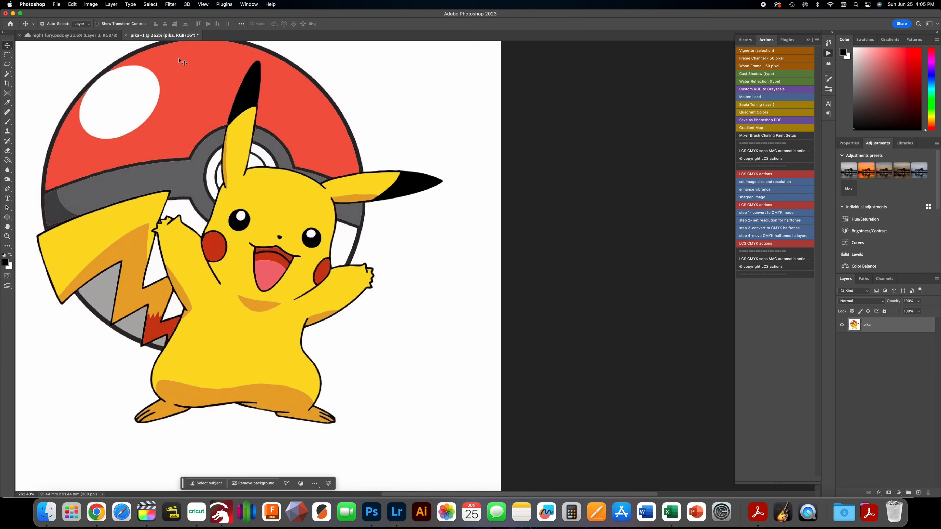
Zoom out until the whole Pikachu and Pokéball artwork fits in the window.
{"action": "scroll", "scroll_direction": "down", "scroll_amount": 3}
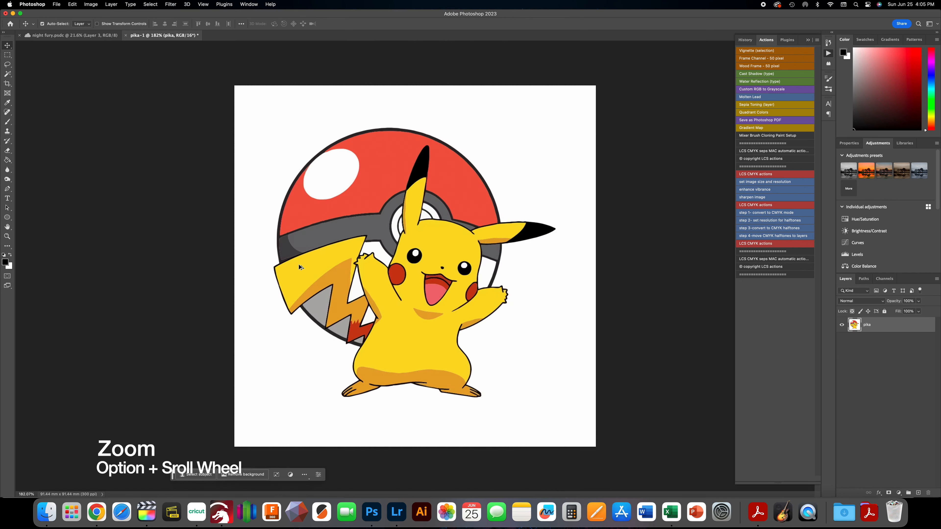
{"action": "scroll", "scroll_direction": "down", "scroll_amount": 3}
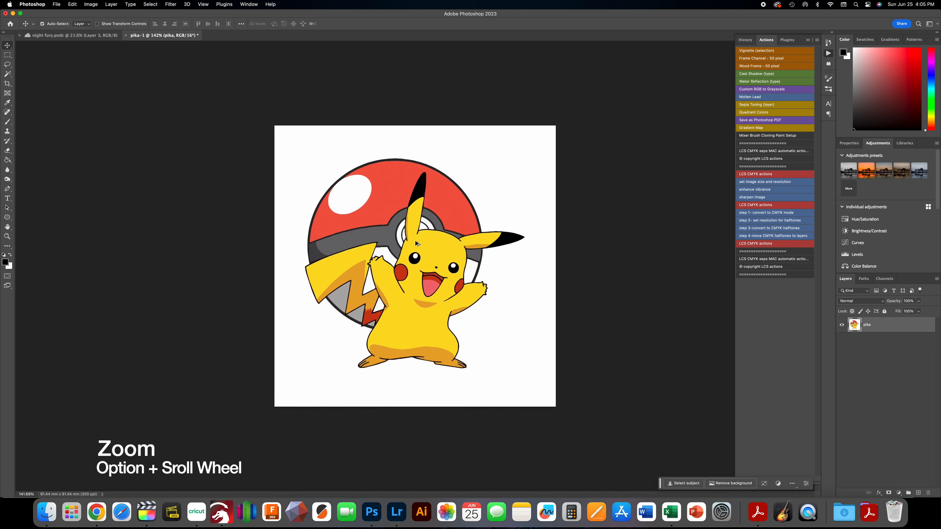
{"action": "scroll", "scroll_direction": "up", "scroll_amount": 3}
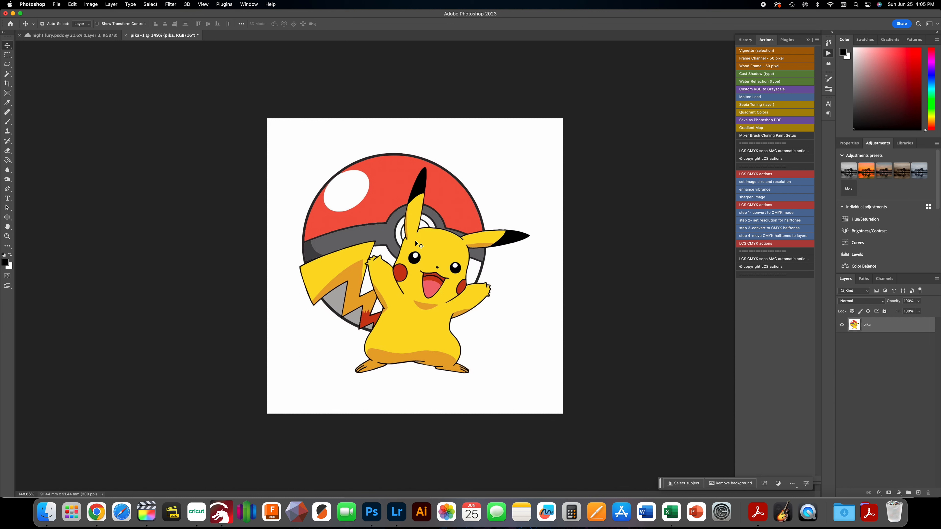
{"action": "mouse_move", "coordinate": [391, 227]}
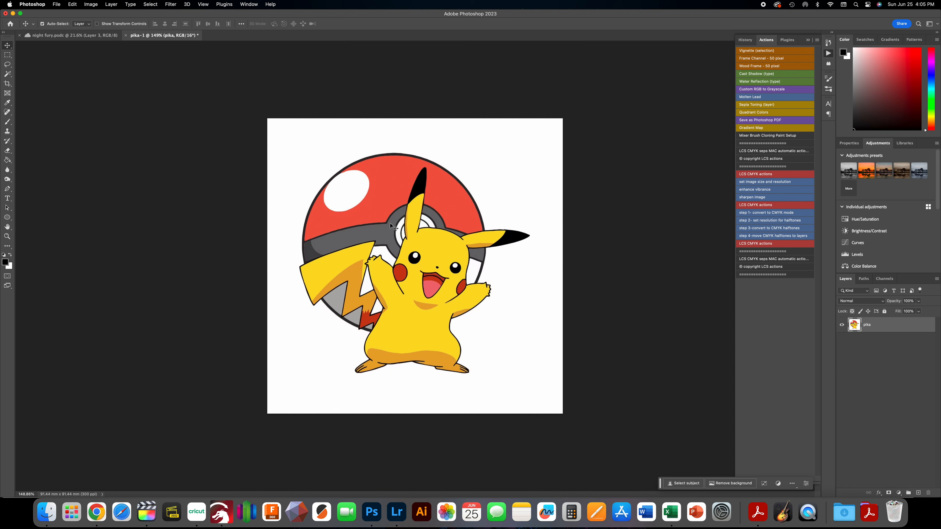
{"action": "mouse_move", "coordinate": [408, 178]}
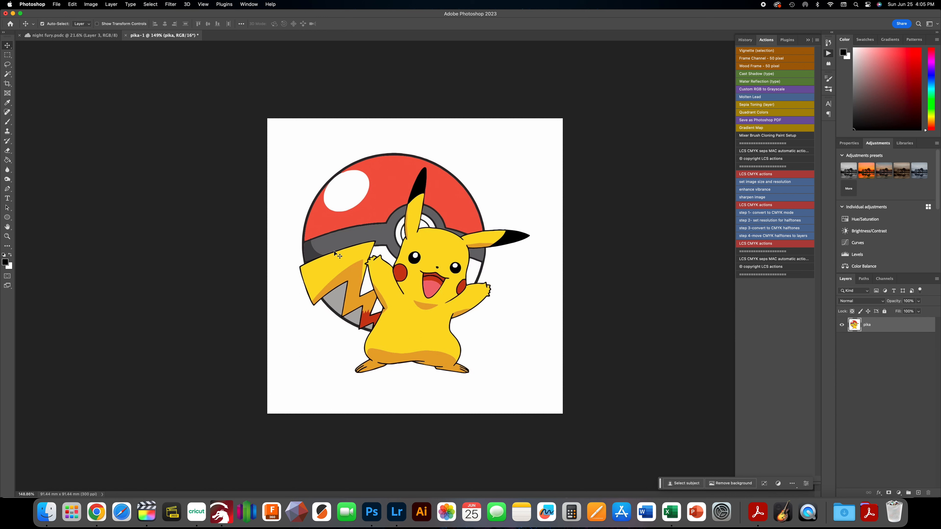
With the Magic Wand active, use Select Subject to select the Pikachu and Pokéball figure.
{"action": "left_click", "coordinate": [8, 77]}
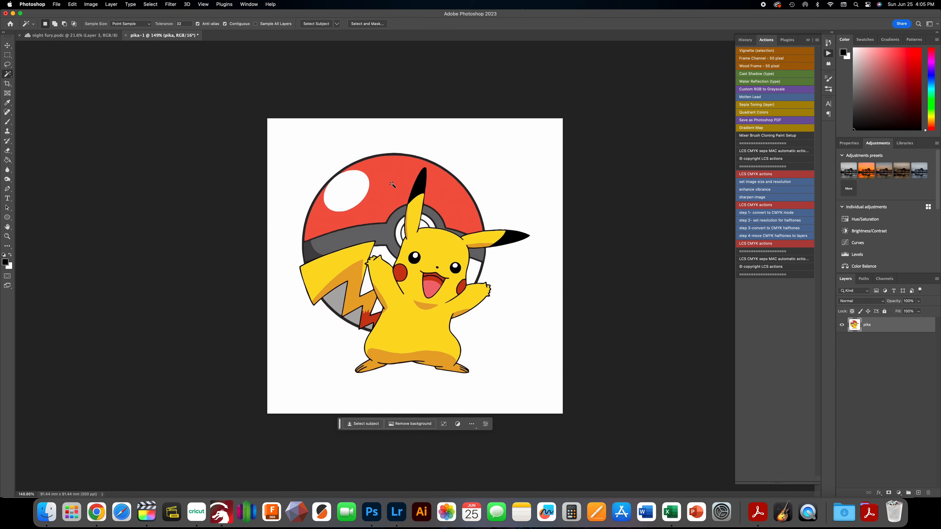
{"action": "mouse_move", "coordinate": [396, 186]}
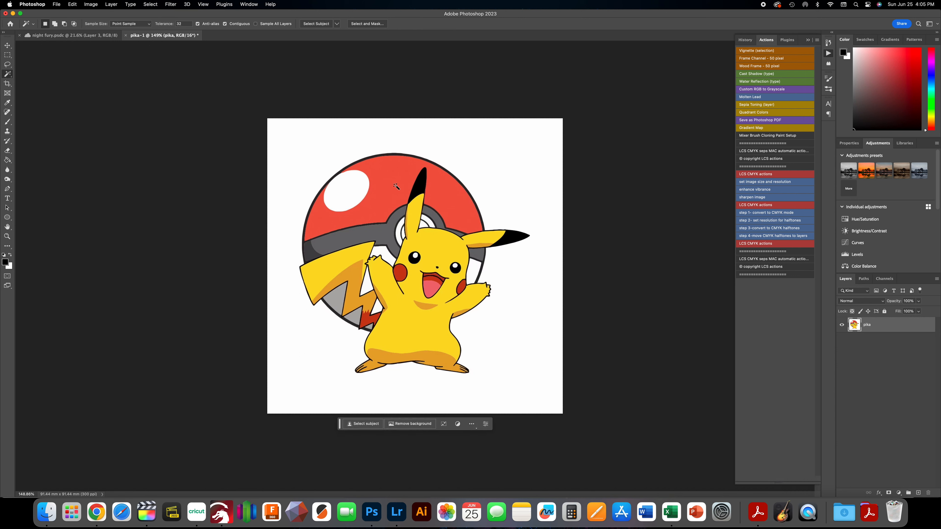
{"action": "left_click", "coordinate": [396, 186]}
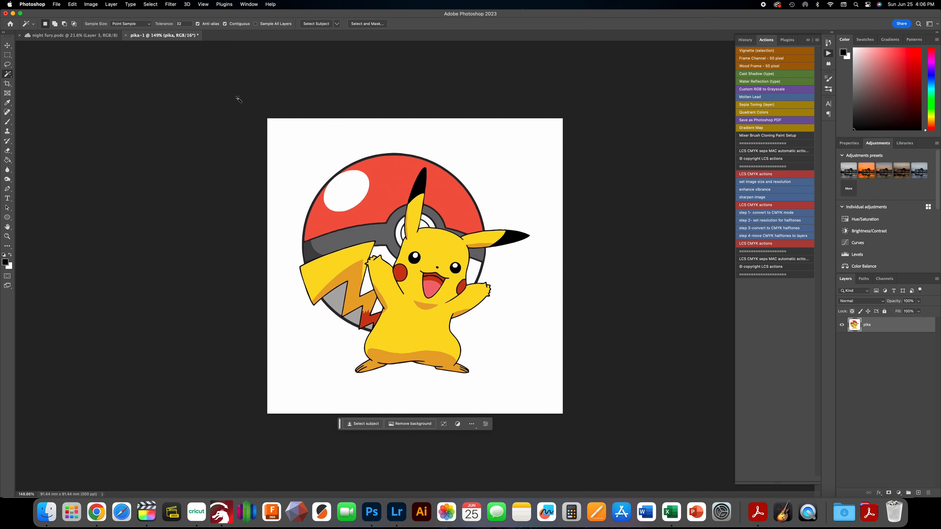
{"action": "mouse_move", "coordinate": [317, 29]}
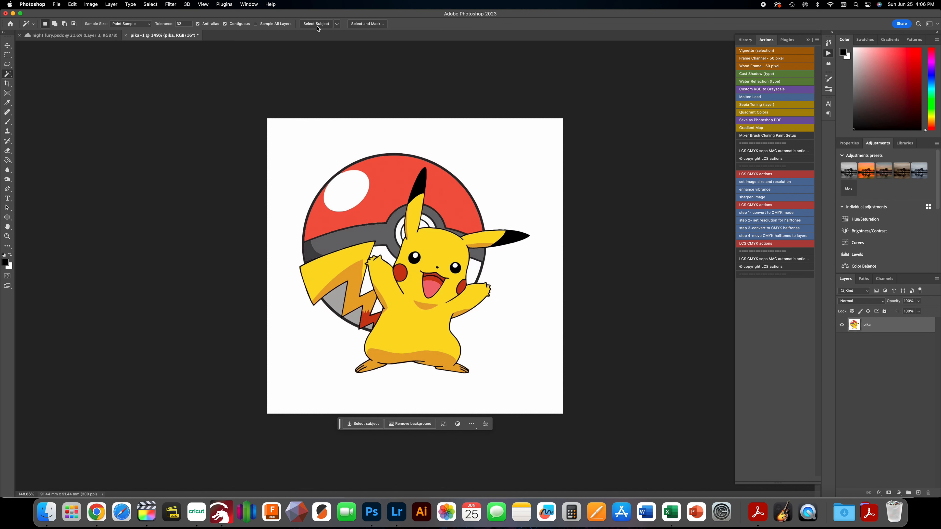
{"action": "mouse_move", "coordinate": [318, 24]}
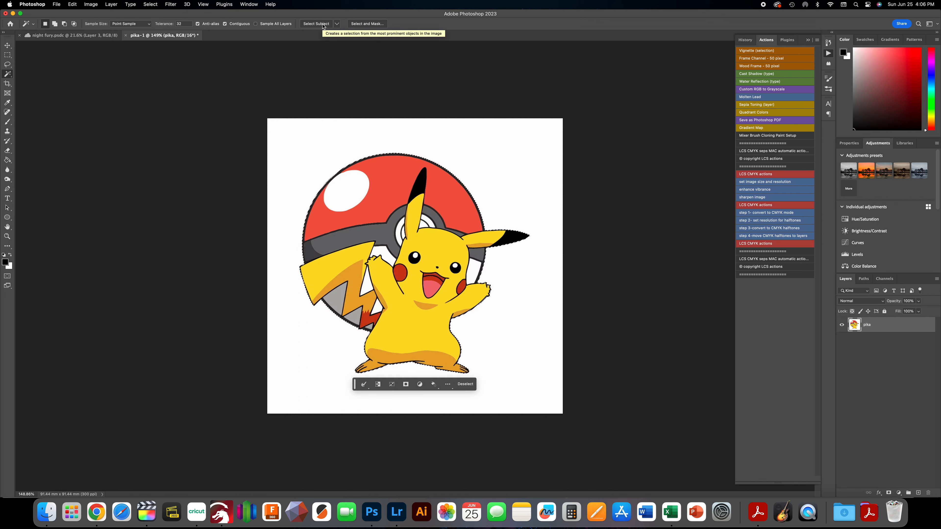
Copy the selected figure onto its own layer via Layer Via Copy.
{"action": "right_click", "coordinate": [420, 246]}
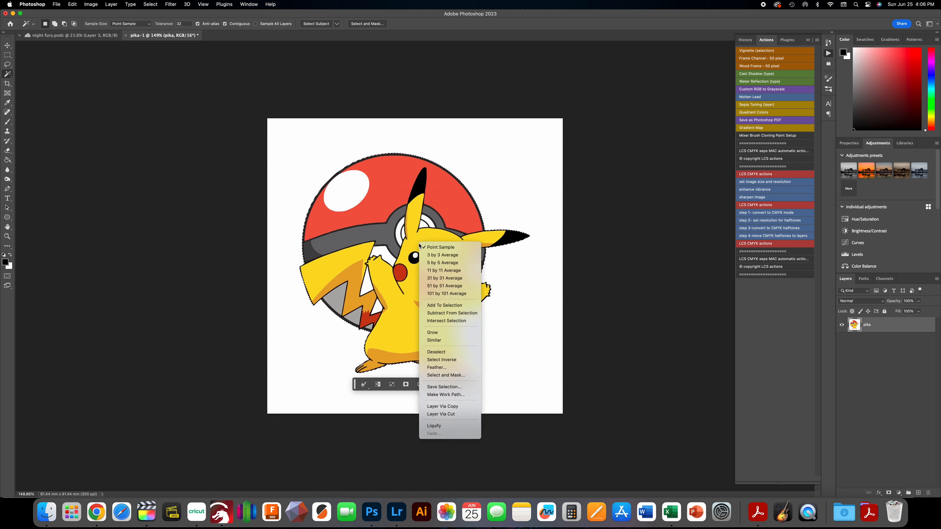
{"action": "mouse_move", "coordinate": [450, 406]}
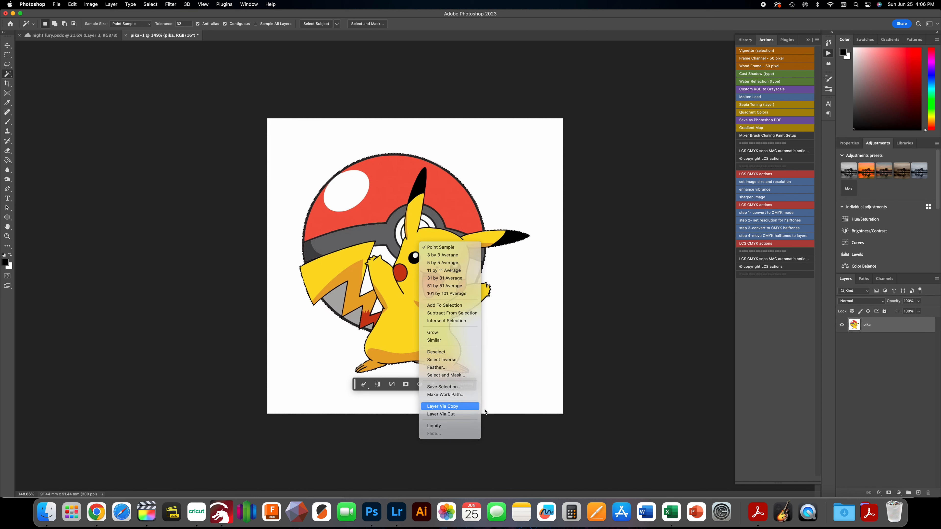
{"action": "left_click", "coordinate": [441, 407]}
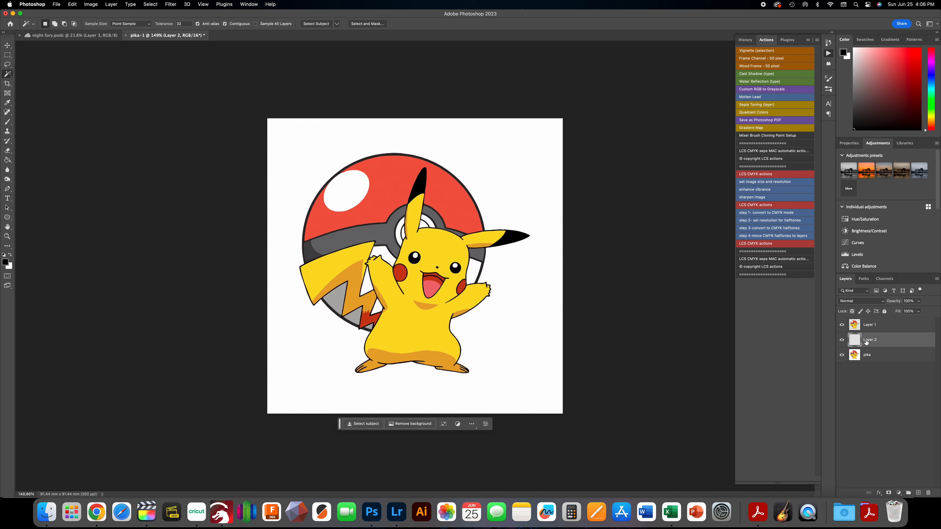
Fill the original layer with white so the figure sits isolated above it.
{"action": "key", "text": "shift+delete"}
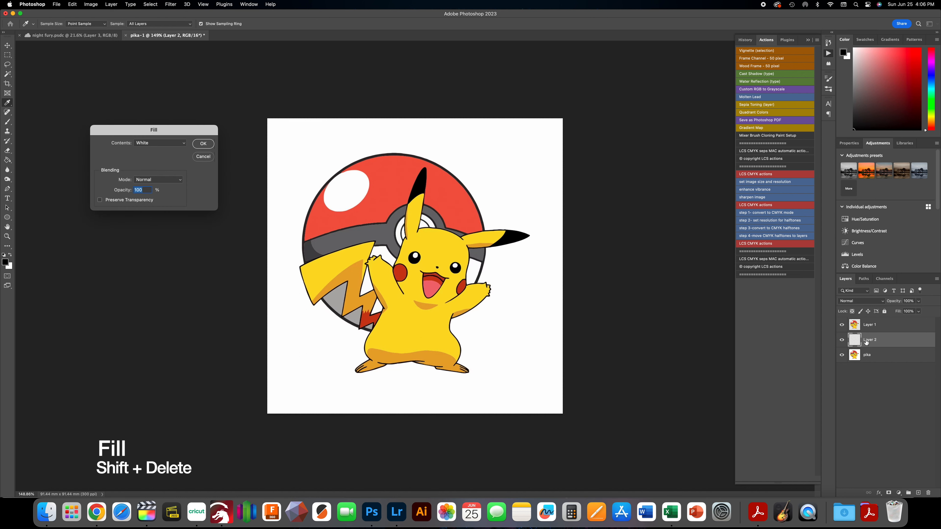
{"action": "left_click", "coordinate": [203, 144]}
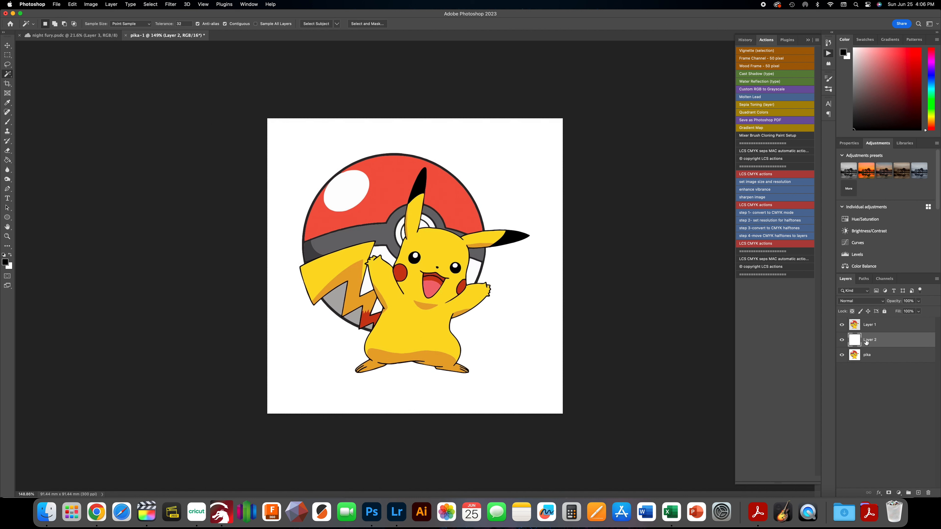
{"action": "left_click", "coordinate": [869, 340]}
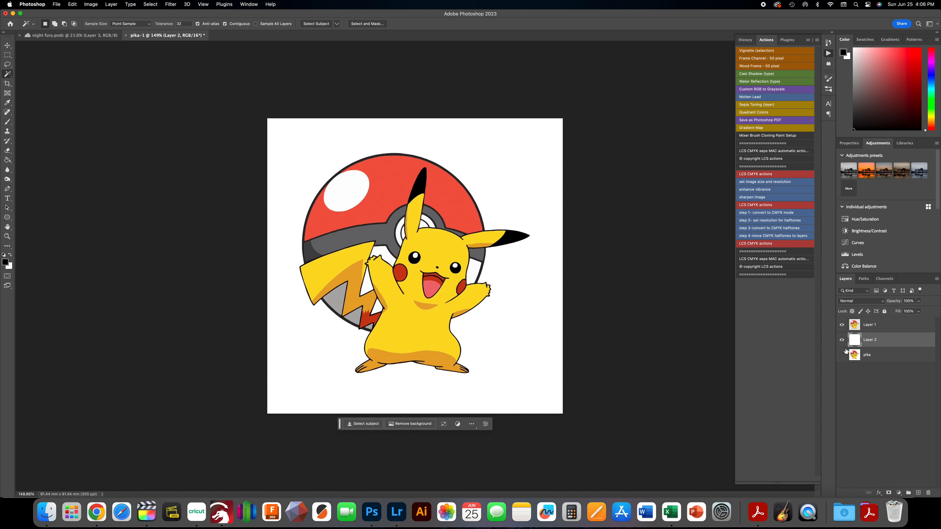
{"action": "left_click", "coordinate": [841, 324]}
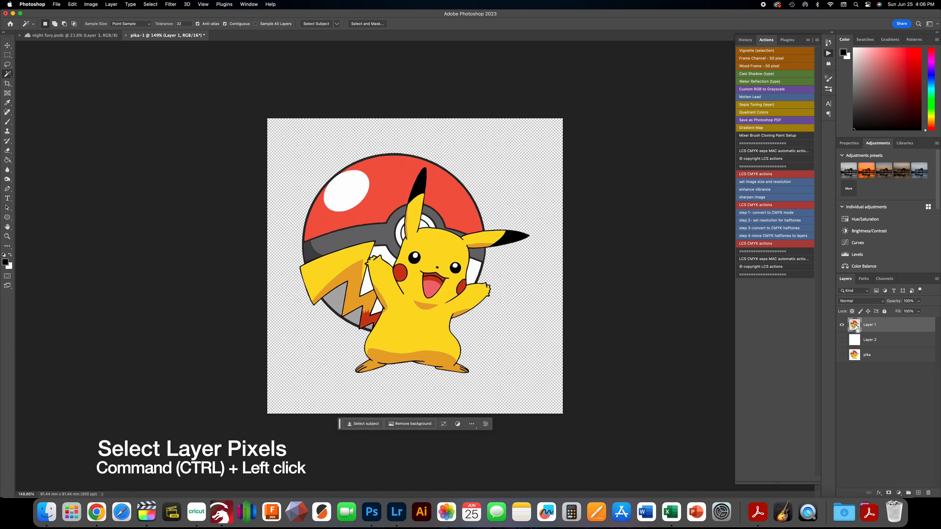
Load Layer 1's pixels as a selection and contract it by 4 pixels.
{"action": "left_click", "coordinate": [855, 325]}
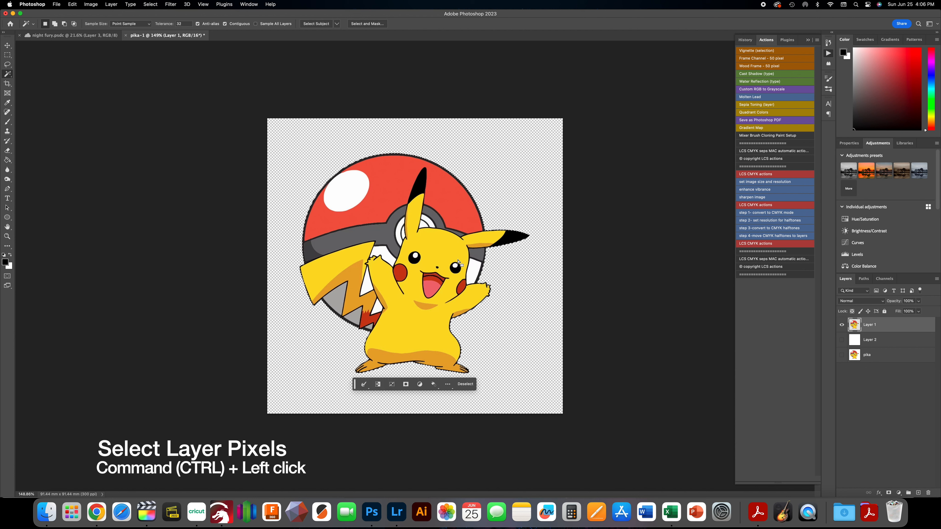
{"action": "left_click", "coordinate": [150, 5]}
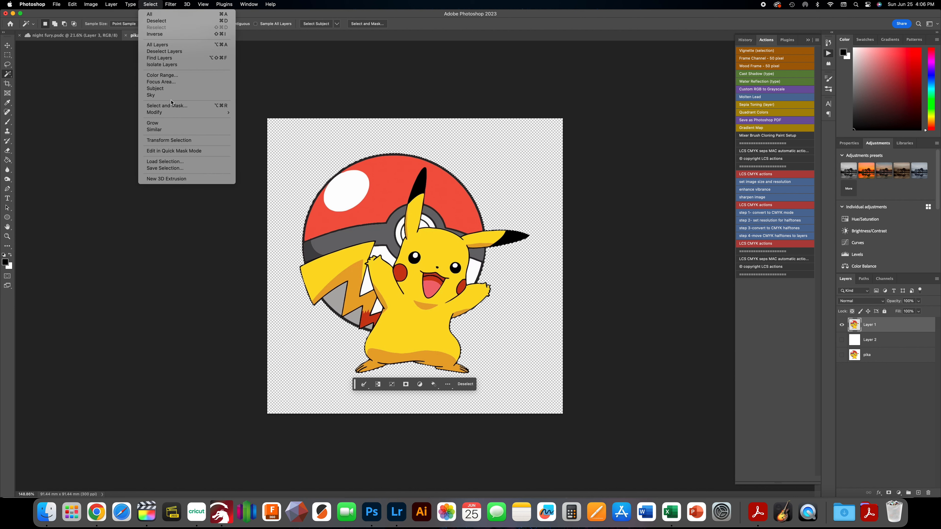
{"action": "left_click", "coordinate": [154, 112]}
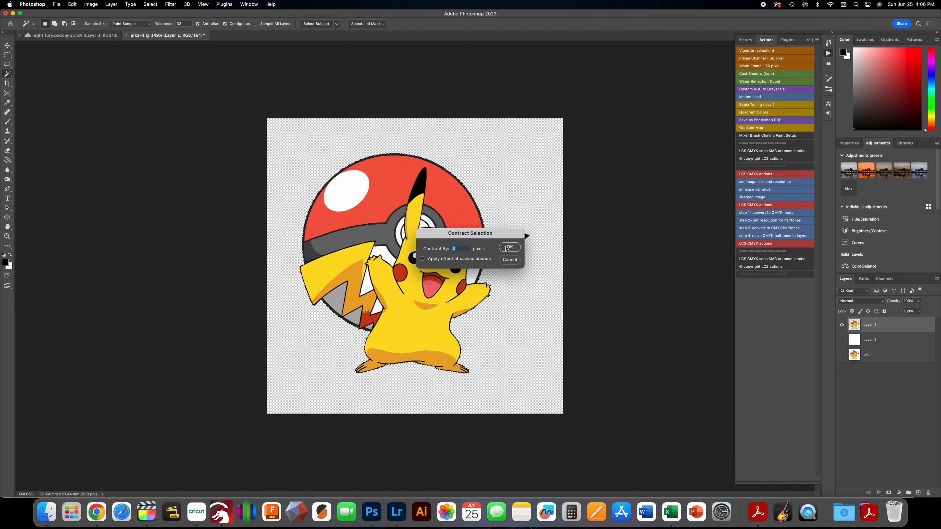
{"action": "left_click", "coordinate": [508, 246]}
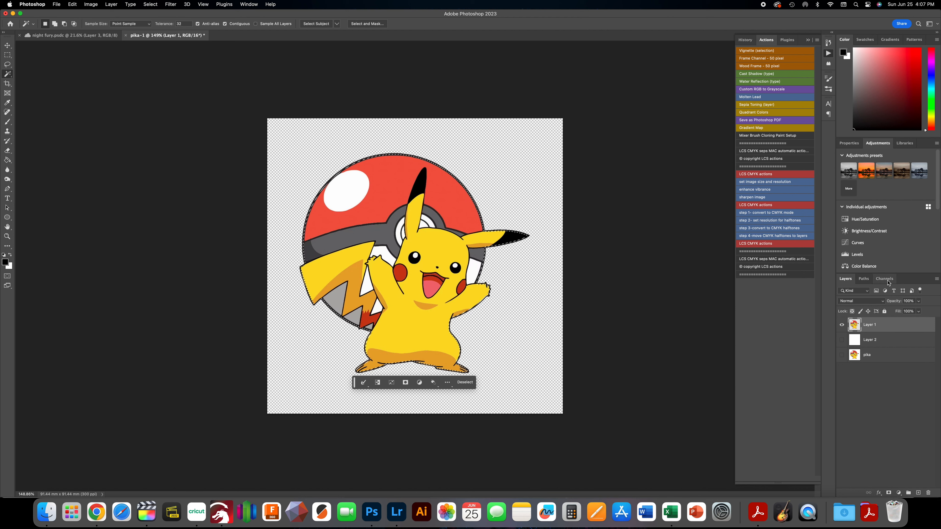
Create the W white and V varnish spot channels from the contracted selection.
{"action": "left_click", "coordinate": [936, 278]}
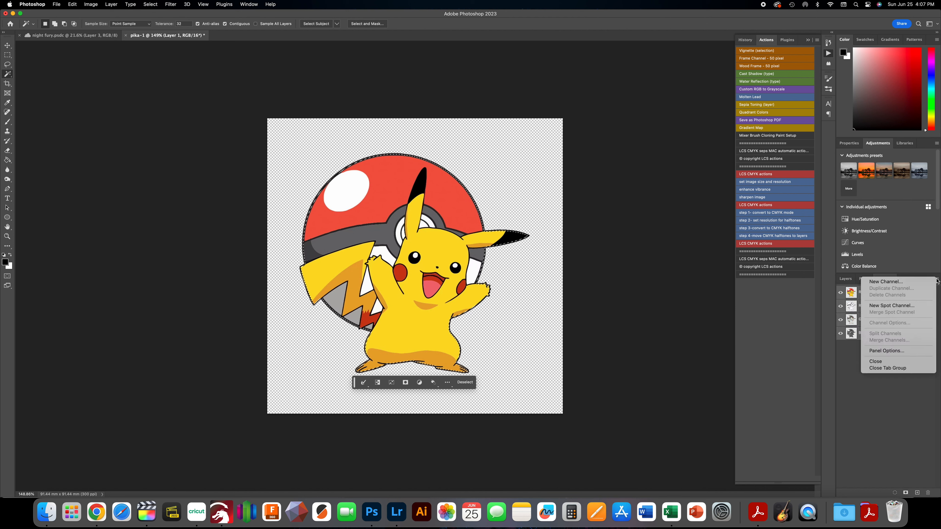
{"action": "mouse_move", "coordinate": [907, 310]}
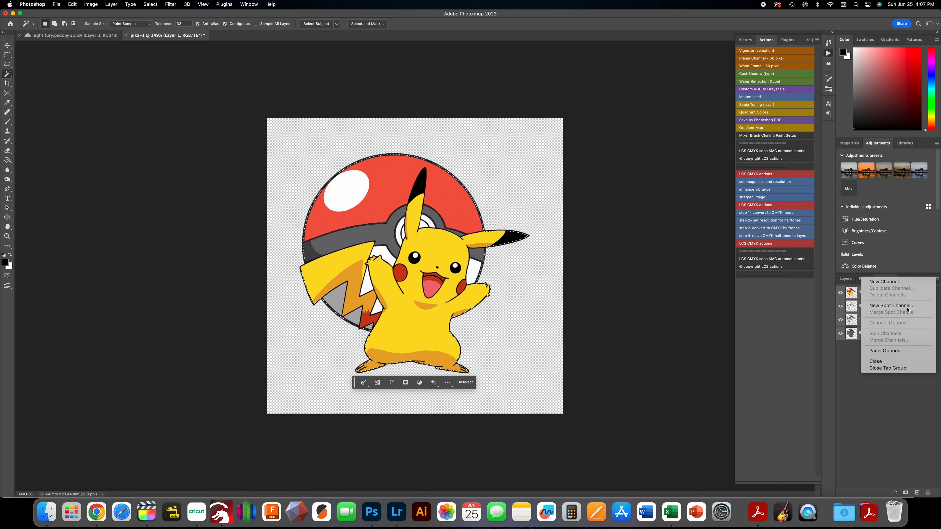
{"action": "left_click", "coordinate": [890, 305]}
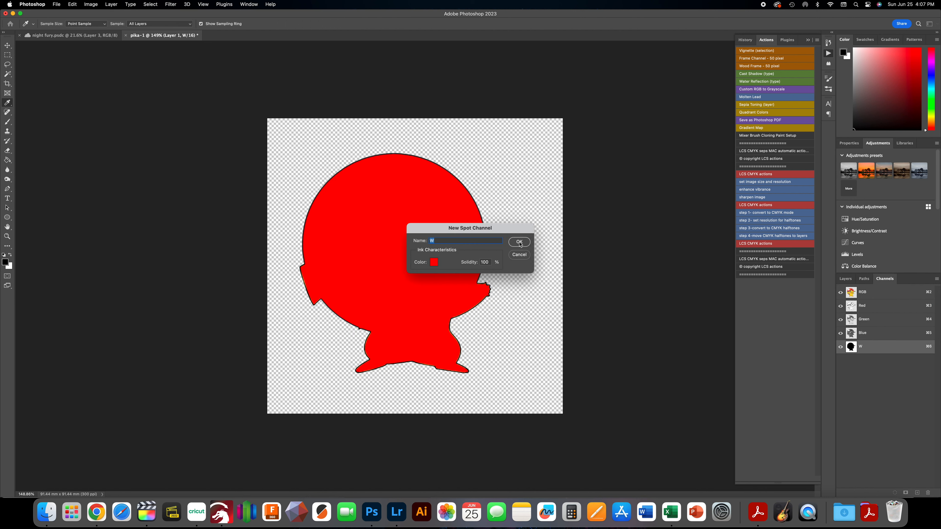
{"action": "left_click", "coordinate": [518, 242]}
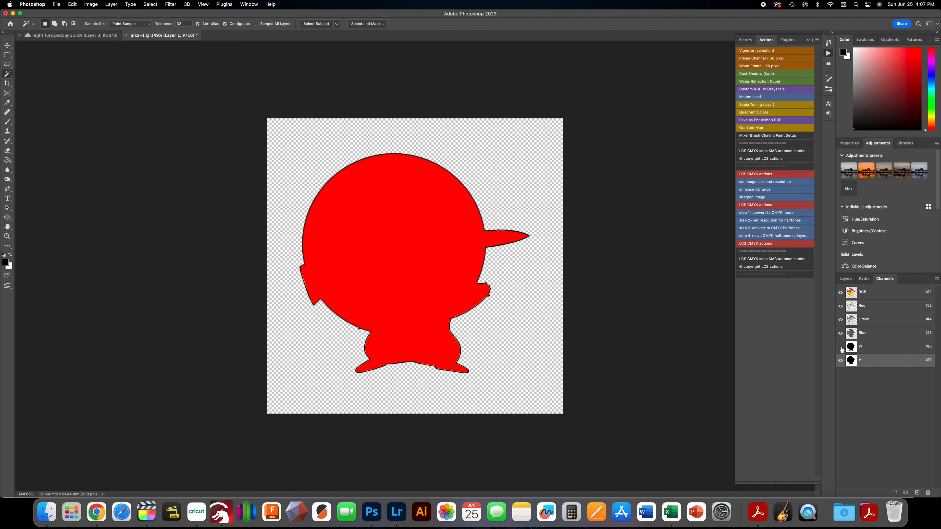
{"action": "left_click", "coordinate": [840, 346]}
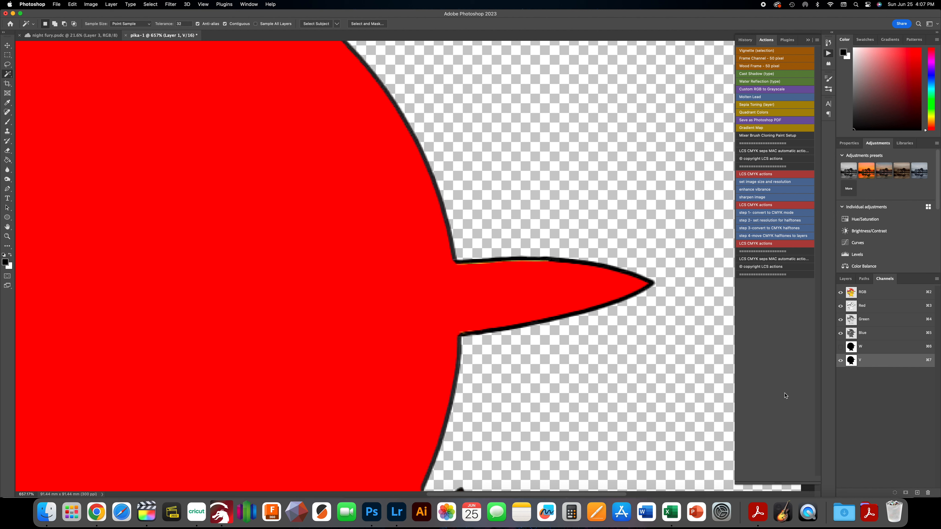
{"action": "mouse_move", "coordinate": [542, 358]}
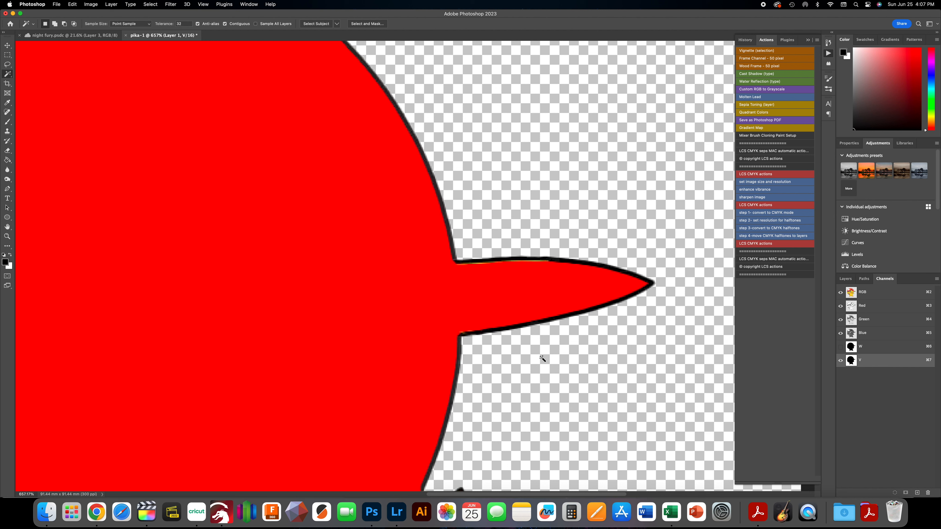
{"action": "mouse_move", "coordinate": [430, 305]}
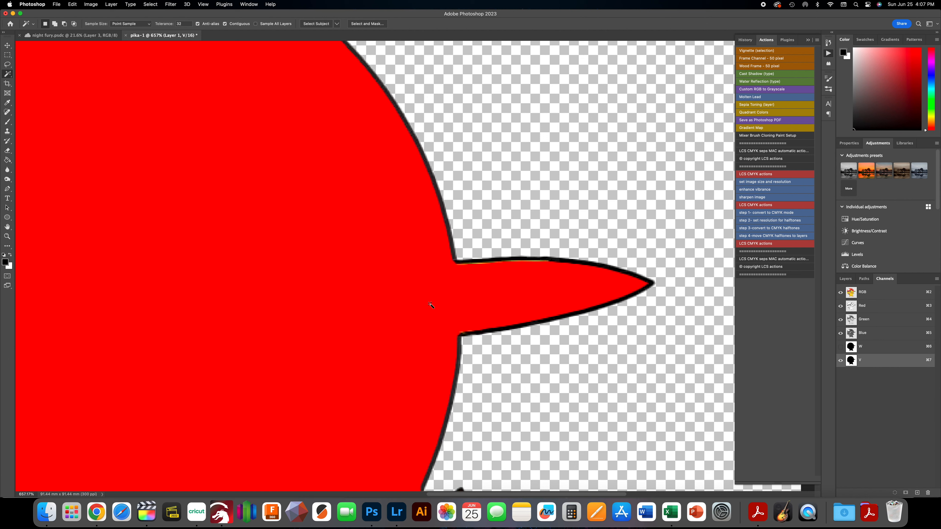
Nudge the V varnish channel with the Move tool so it sits offset at the tail tip.
{"action": "left_click", "coordinate": [8, 45]}
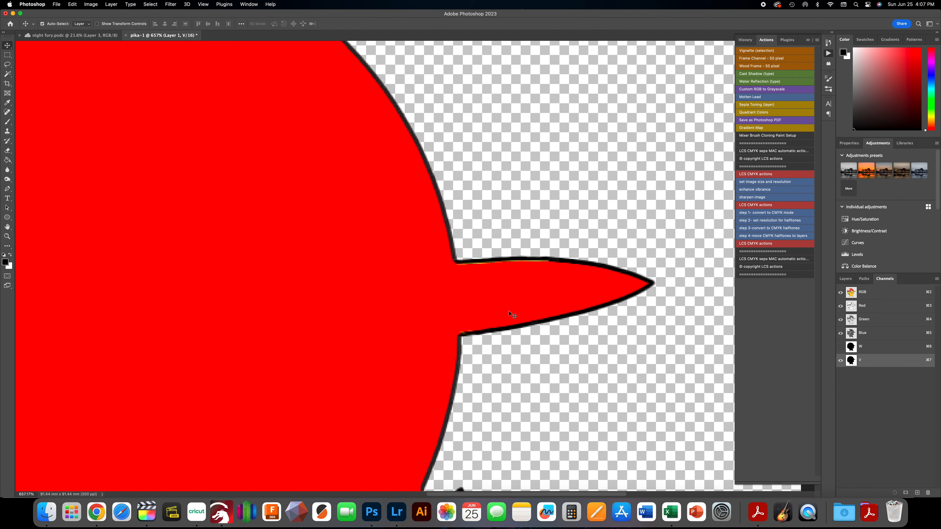
{"action": "mouse_move", "coordinate": [441, 291]}
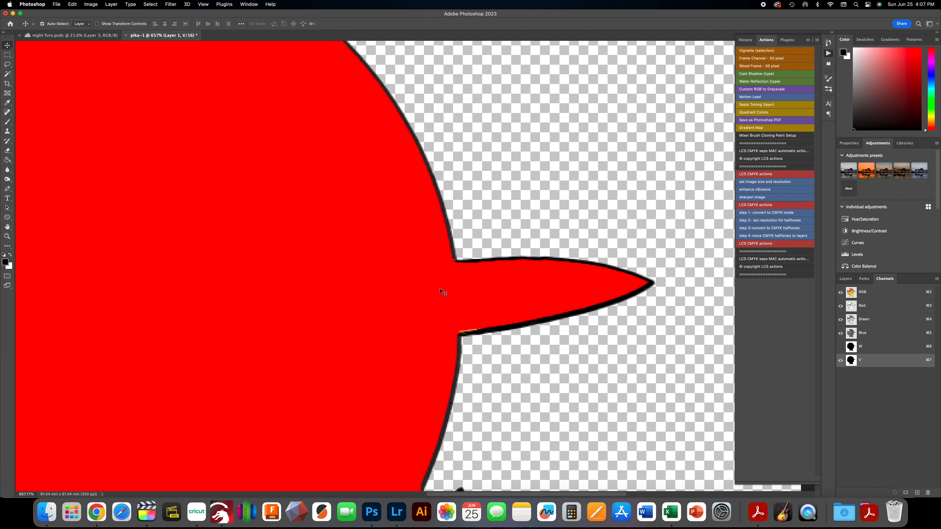
{"action": "mouse_move", "coordinate": [644, 333]}
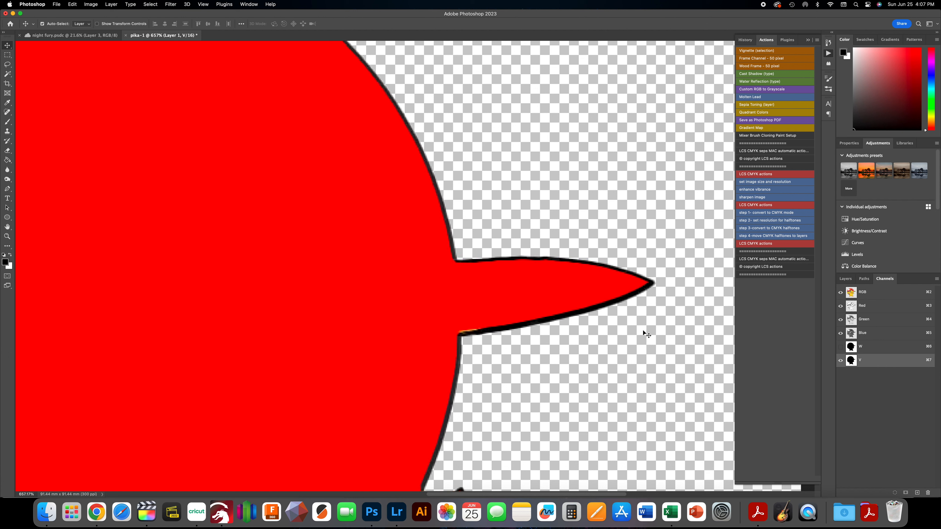
{"action": "mouse_move", "coordinate": [157, 452]}
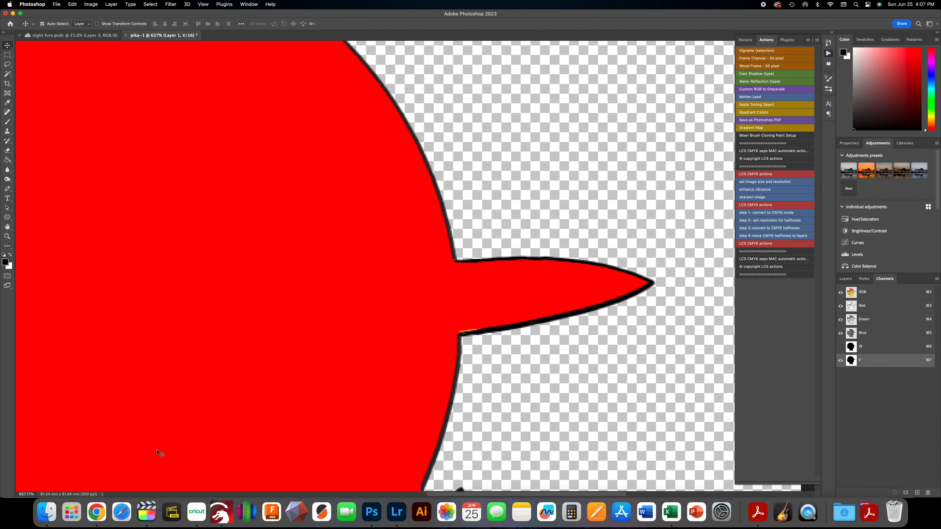
{"action": "mouse_move", "coordinate": [197, 236]}
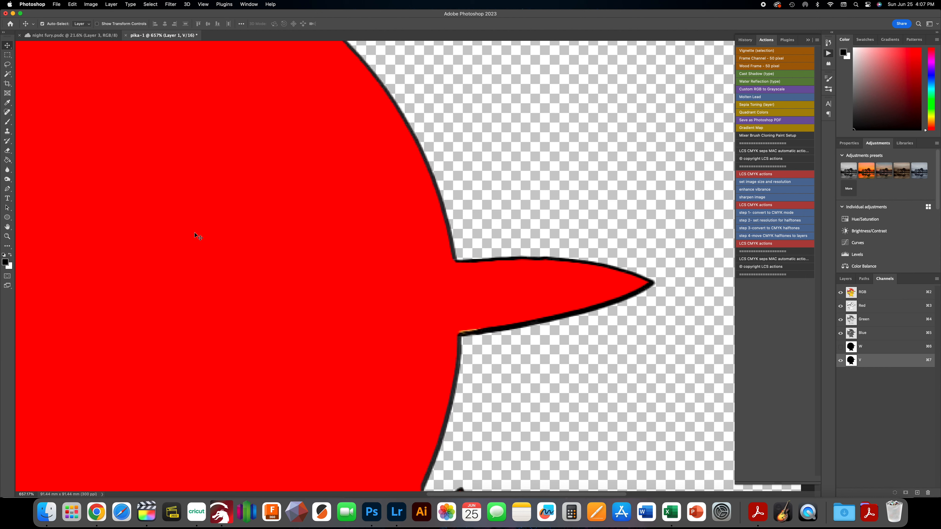